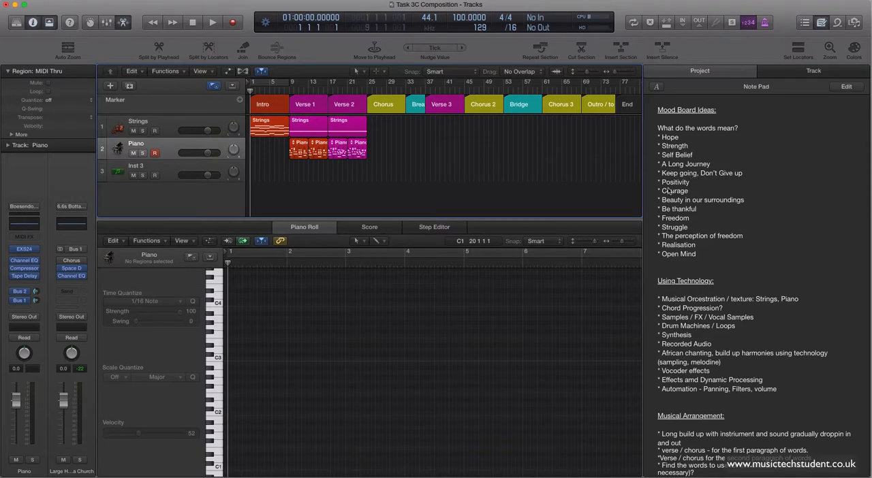
{"action": "mouse_move", "coordinate": [744, 152]}
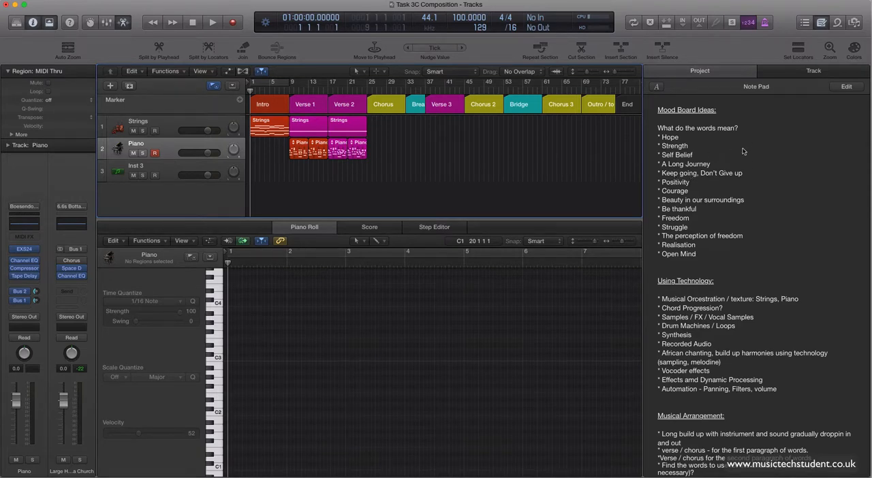
{"action": "mouse_move", "coordinate": [741, 182]}
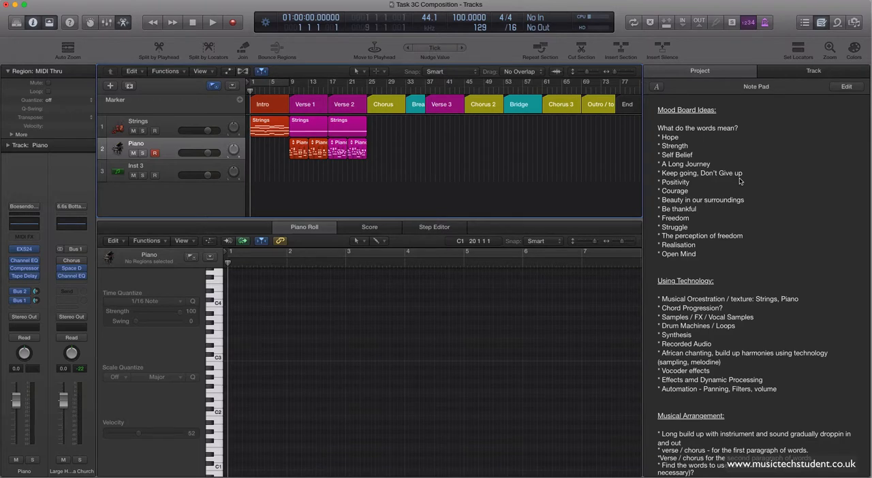
Step: Toggle the Note Pad off and back on, then scroll through the strings chord regions
{"action": "left_click", "coordinate": [822, 22]}
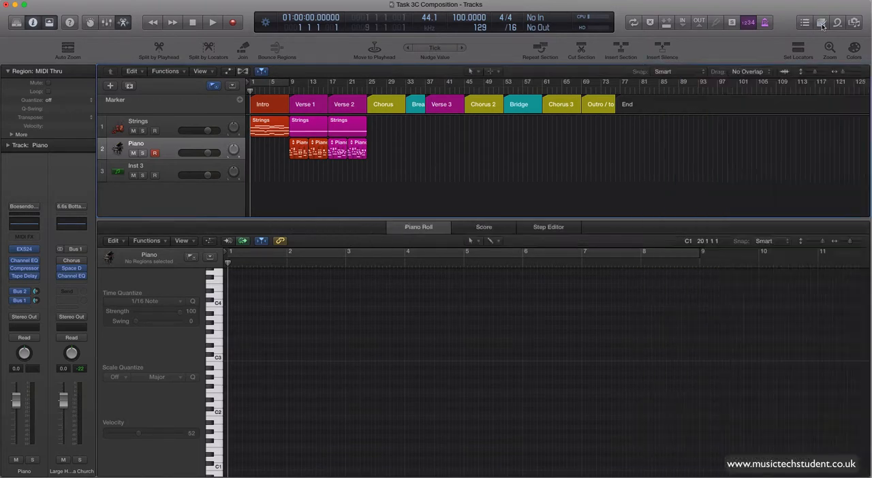
{"action": "left_click", "coordinate": [821, 21]}
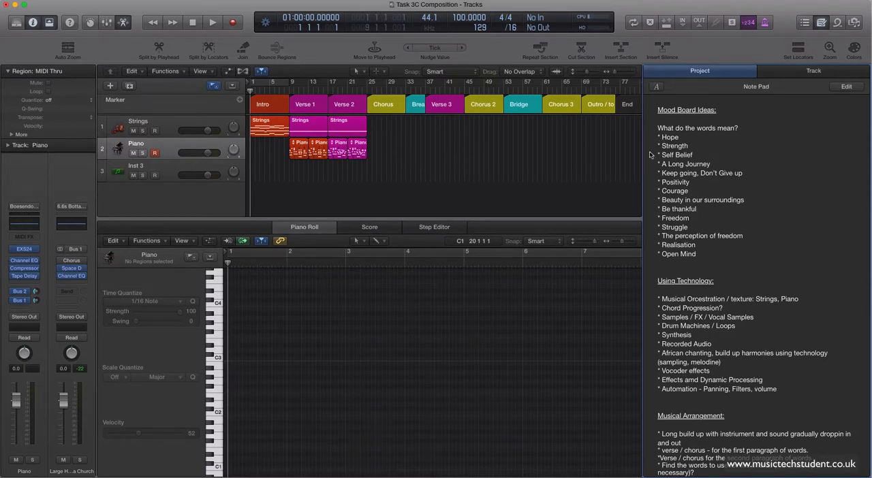
{"action": "mouse_move", "coordinate": [736, 142]}
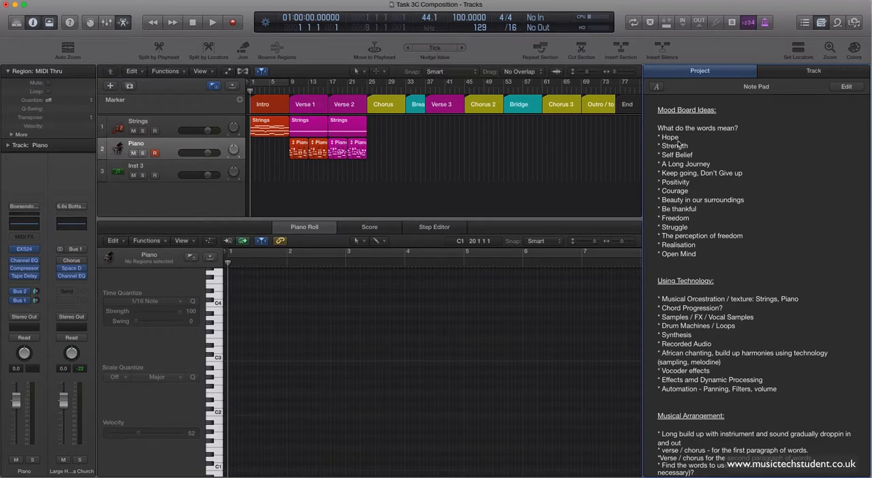
{"action": "mouse_move", "coordinate": [695, 145]}
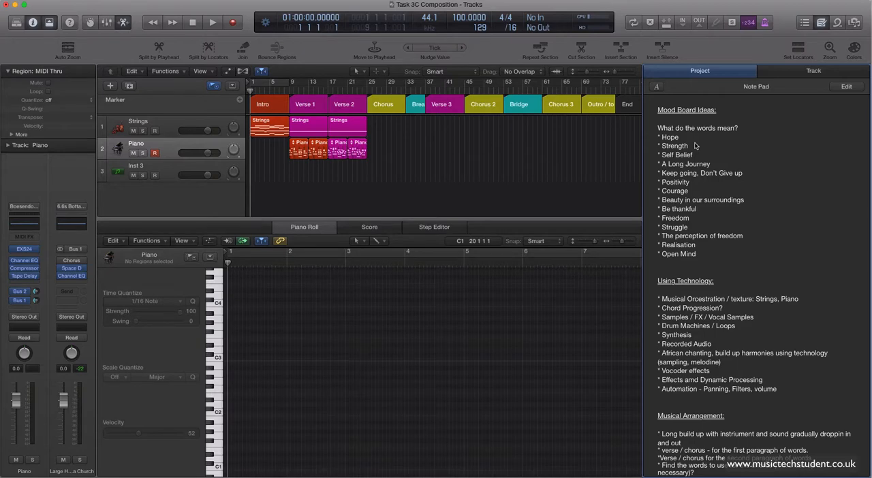
{"action": "mouse_move", "coordinate": [747, 244]}
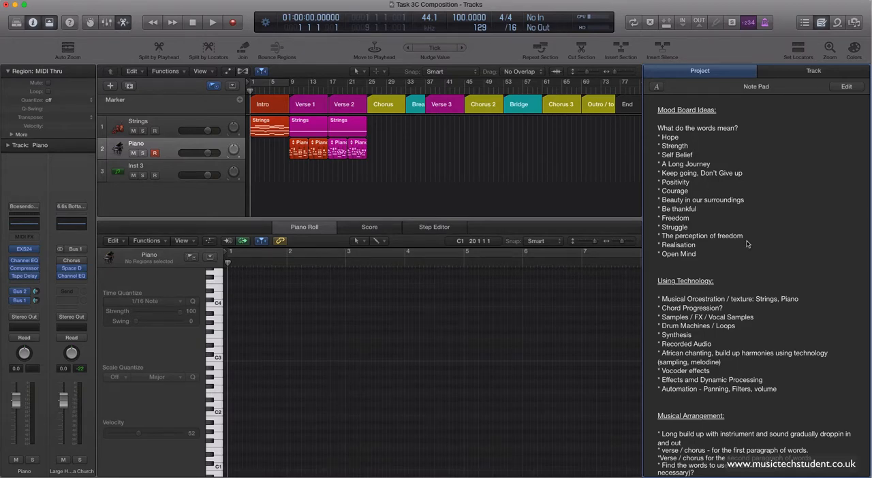
{"action": "scroll", "scroll_direction": "down", "scroll_amount": 3}
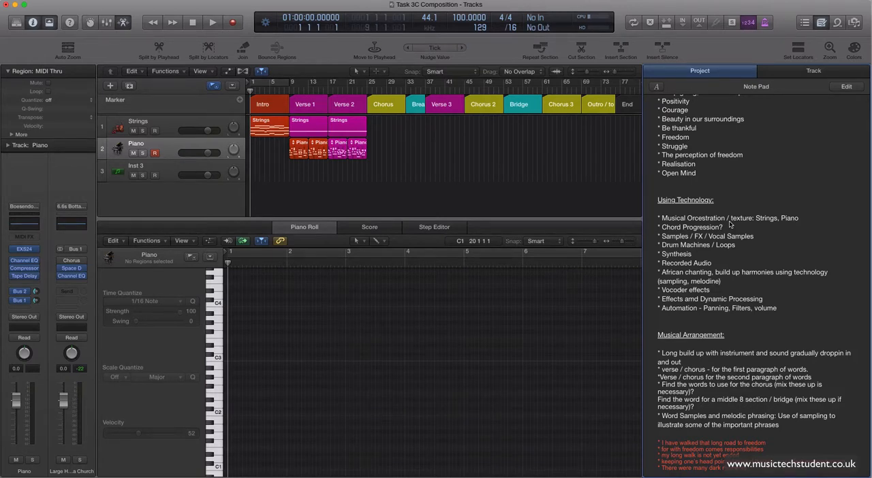
{"action": "scroll", "scroll_direction": "up", "scroll_amount": 3}
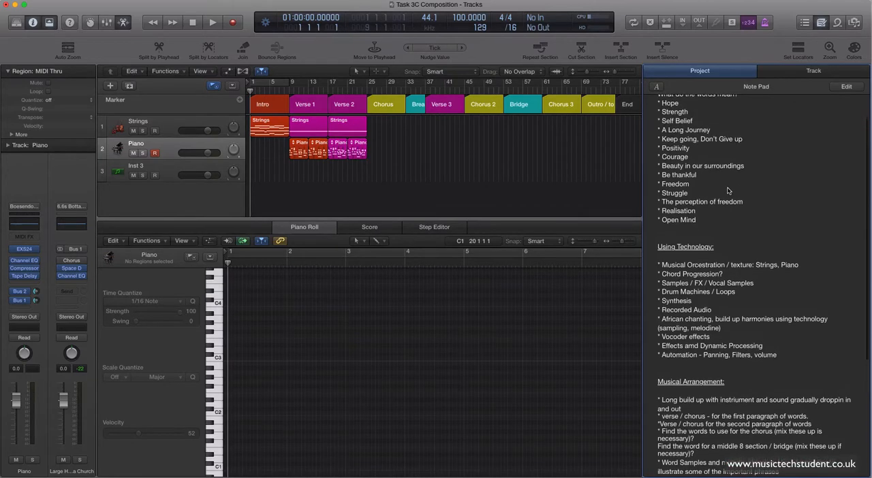
{"action": "scroll", "scroll_direction": "down", "scroll_amount": 3}
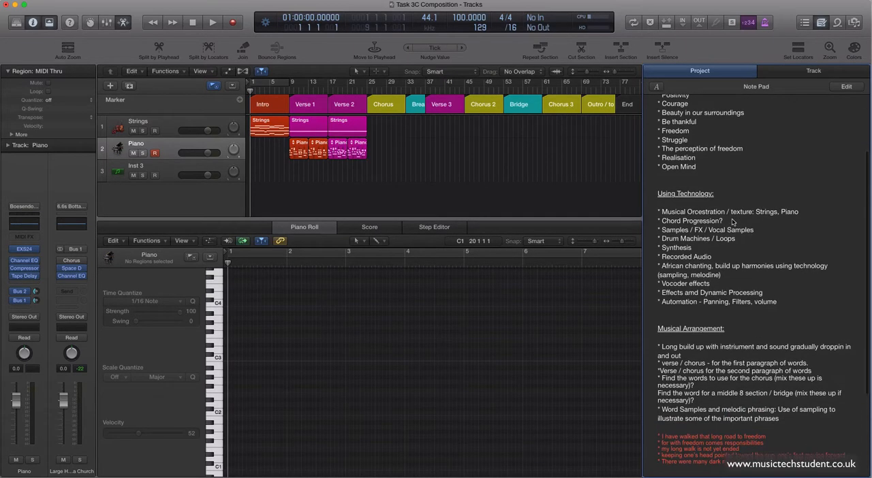
{"action": "mouse_move", "coordinate": [688, 215]}
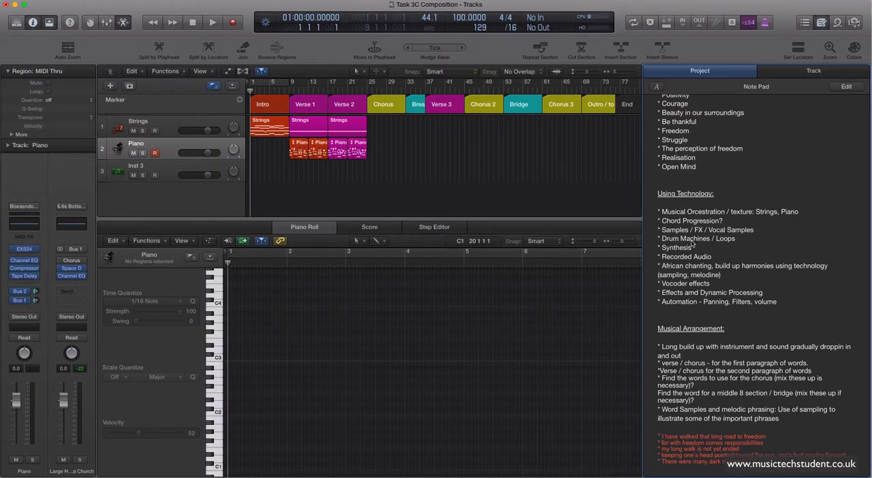
{"action": "mouse_move", "coordinate": [717, 242]}
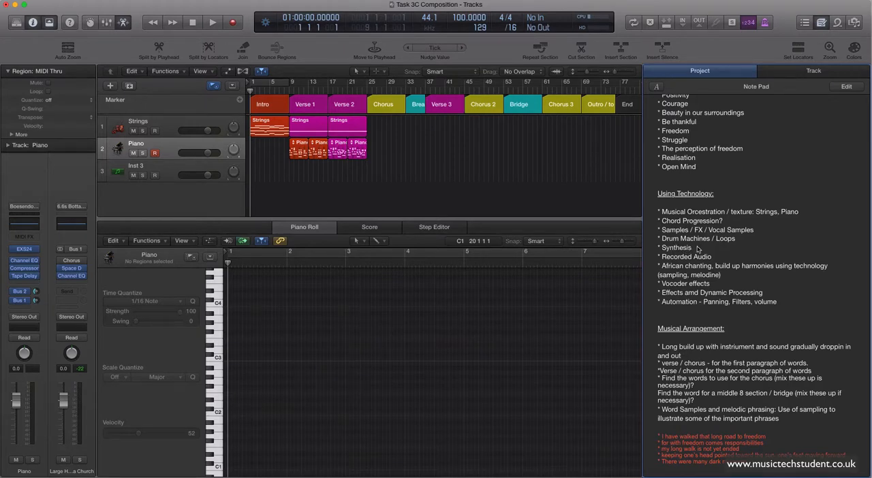
{"action": "mouse_move", "coordinate": [711, 259]}
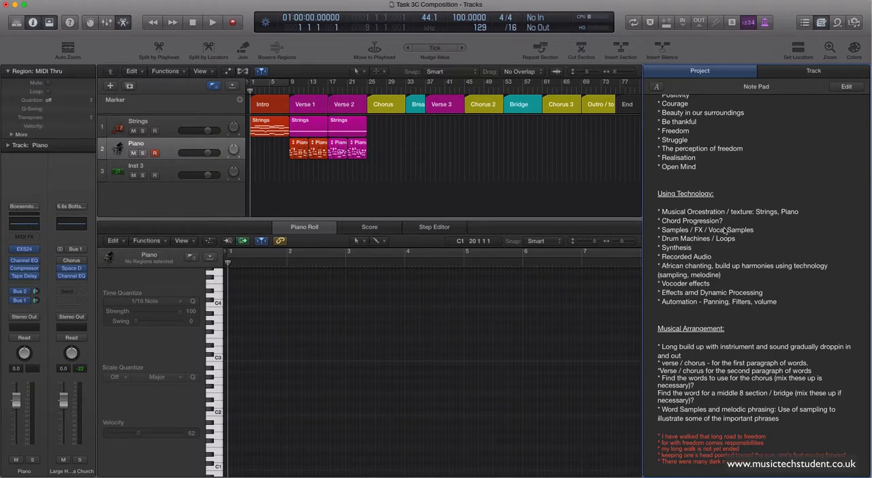
{"action": "mouse_move", "coordinate": [722, 244]}
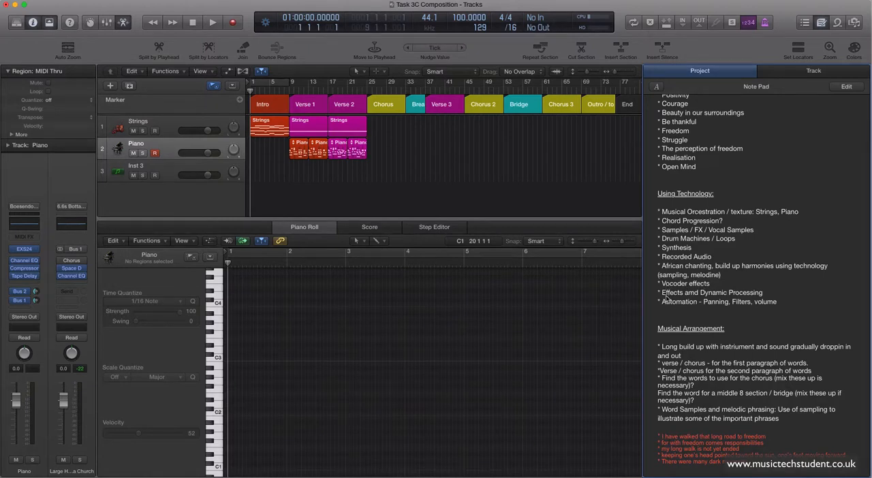
{"action": "mouse_move", "coordinate": [668, 300]}
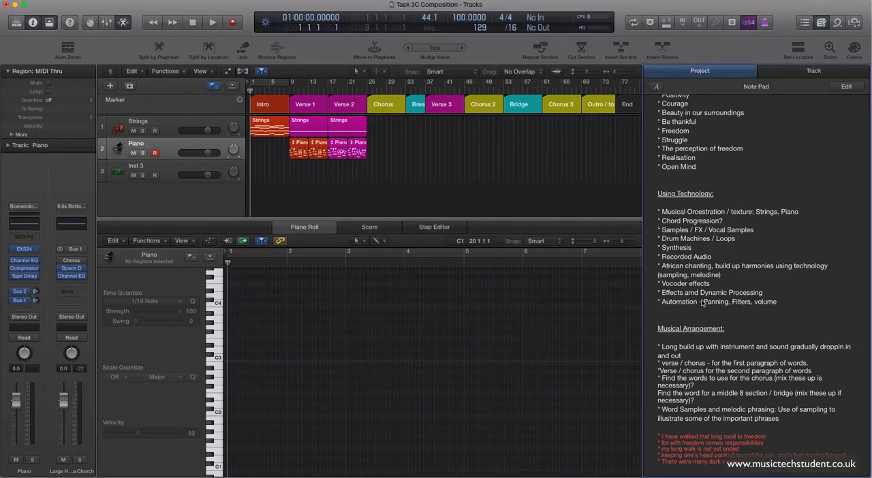
{"action": "scroll", "scroll_direction": "down", "scroll_amount": 3}
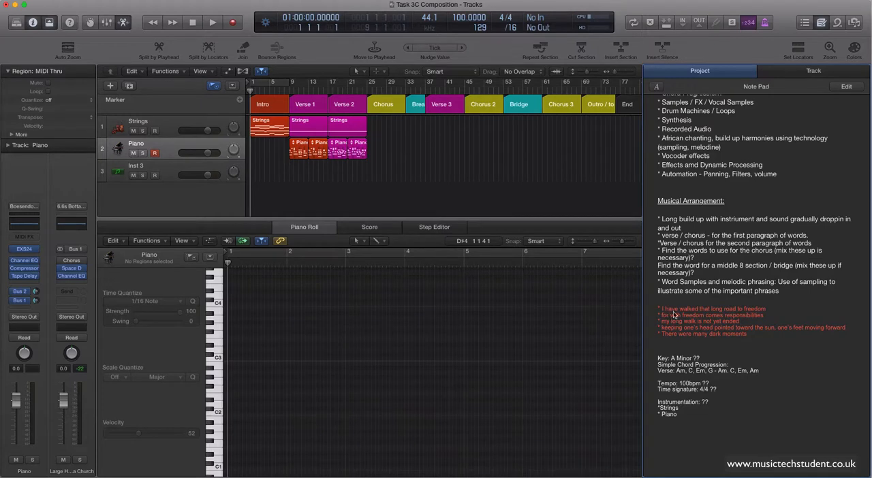
{"action": "mouse_move", "coordinate": [669, 340]}
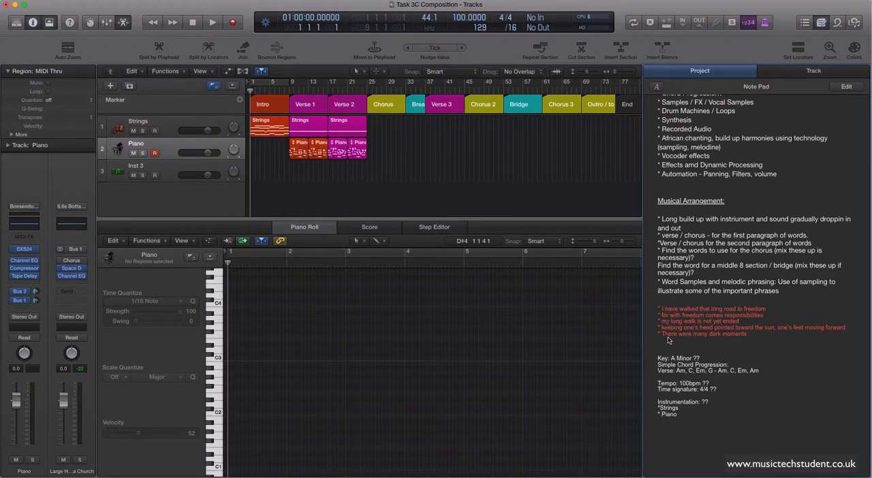
{"action": "mouse_move", "coordinate": [697, 314]}
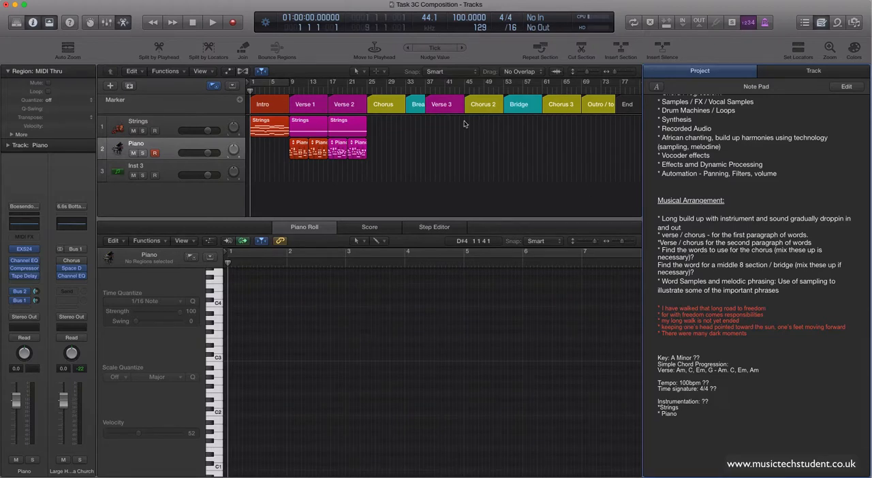
{"action": "mouse_move", "coordinate": [474, 111]}
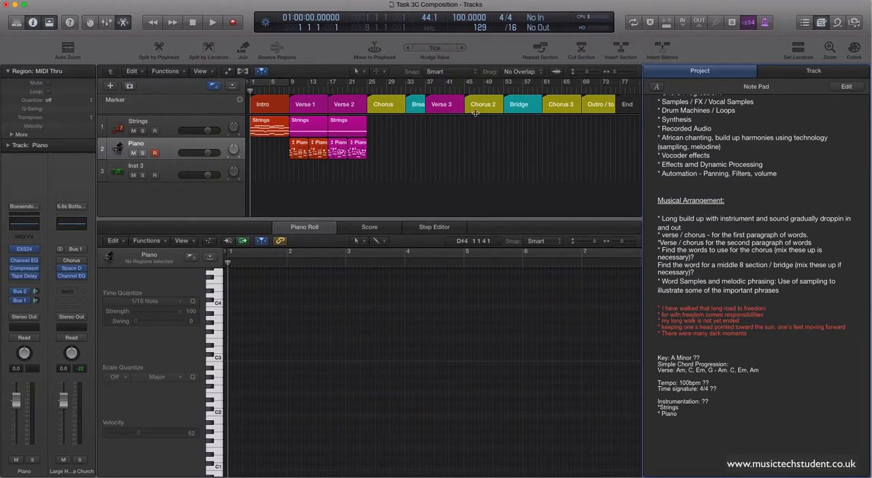
{"action": "mouse_move", "coordinate": [524, 122]}
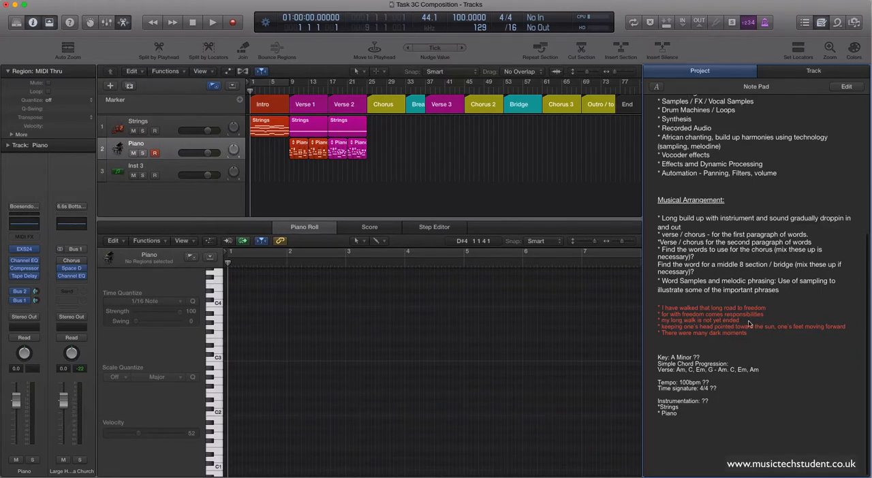
{"action": "scroll", "scroll_direction": "up", "scroll_amount": 3}
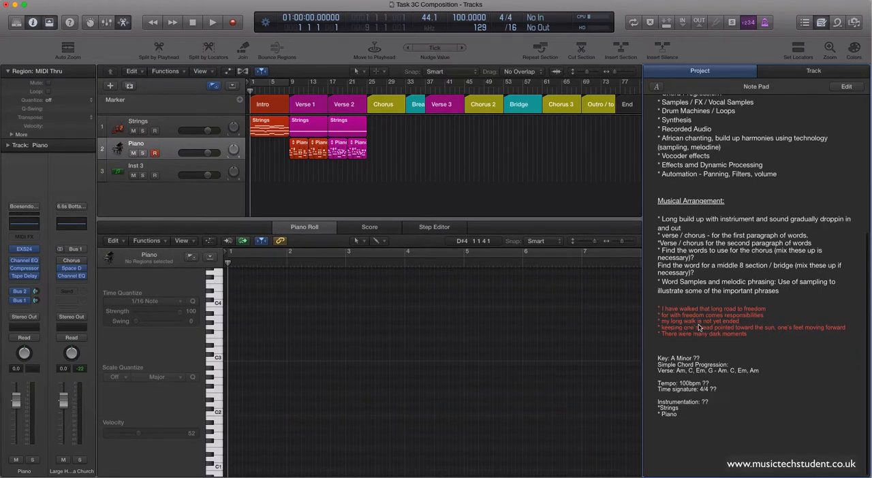
{"action": "mouse_move", "coordinate": [690, 335]}
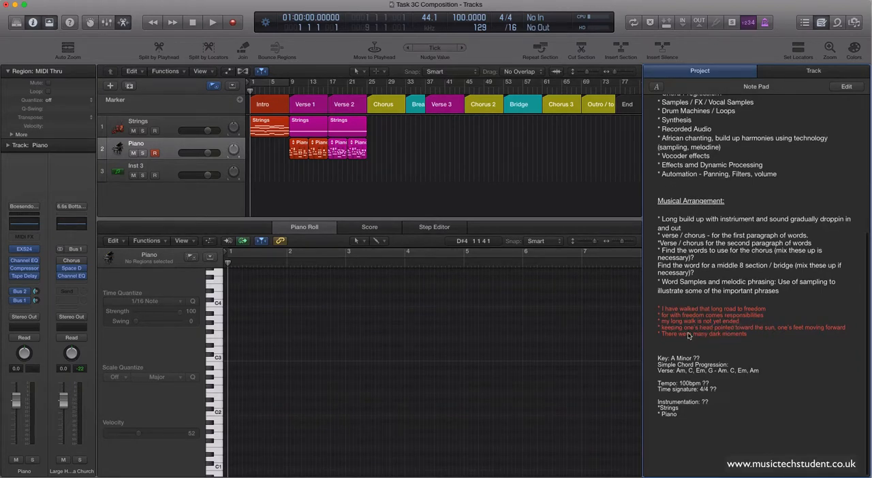
{"action": "mouse_move", "coordinate": [792, 343]}
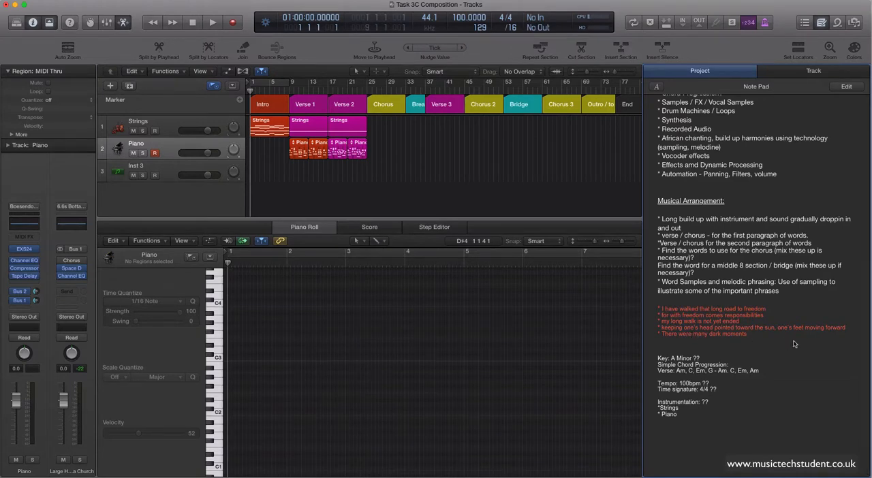
{"action": "mouse_move", "coordinate": [796, 340]}
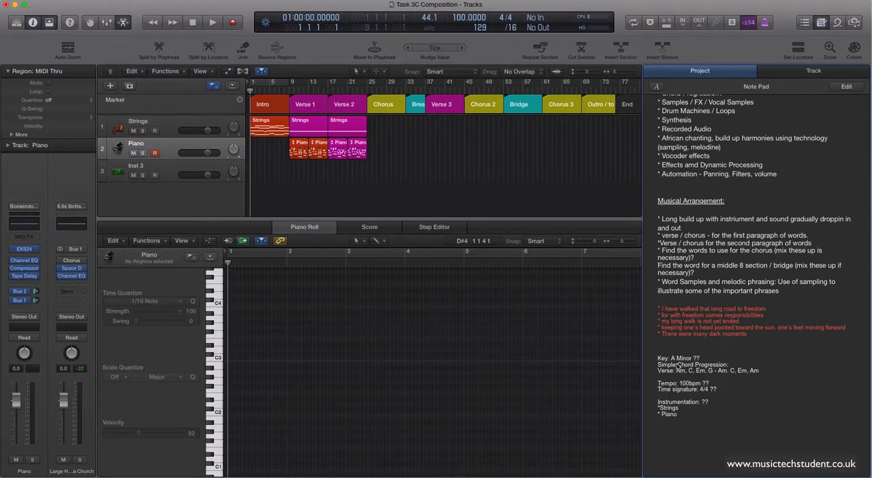
{"action": "mouse_move", "coordinate": [652, 389]}
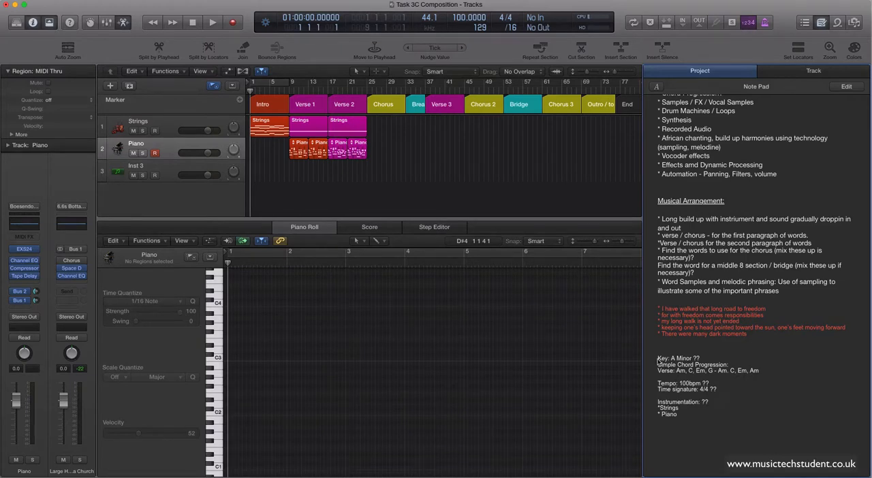
{"action": "mouse_move", "coordinate": [670, 364]}
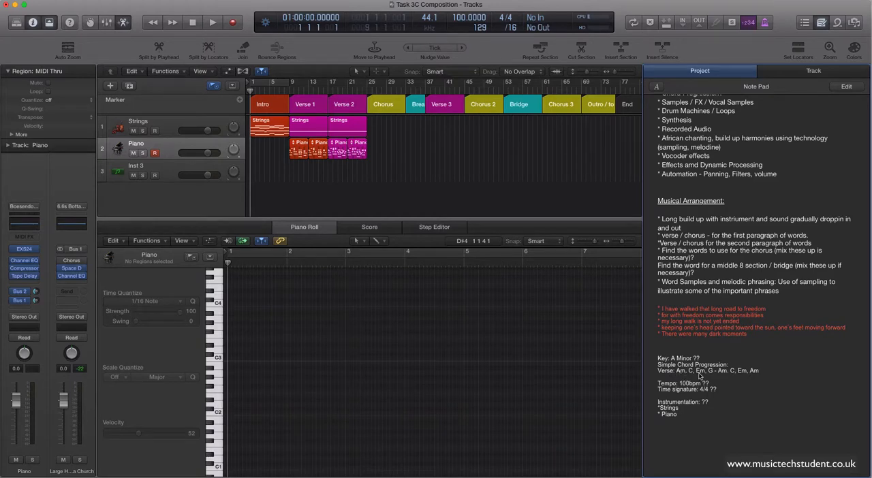
{"action": "mouse_move", "coordinate": [725, 379]}
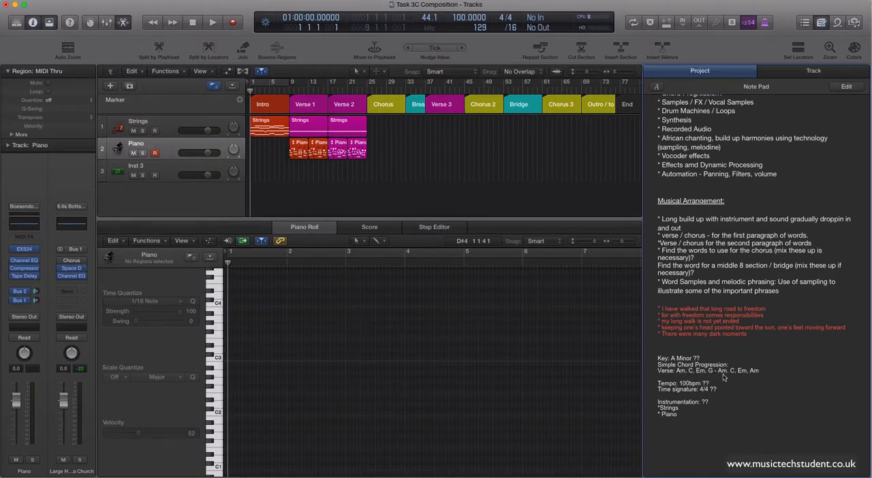
{"action": "mouse_move", "coordinate": [754, 378]}
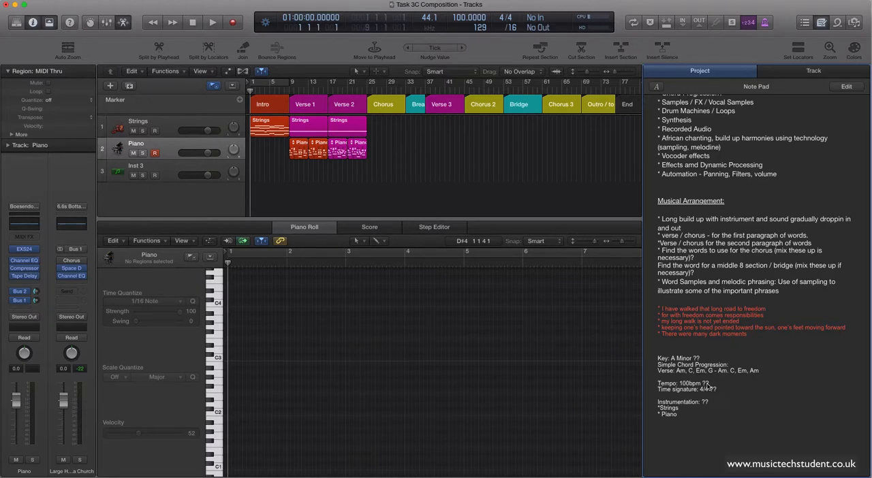
{"action": "mouse_move", "coordinate": [681, 396]}
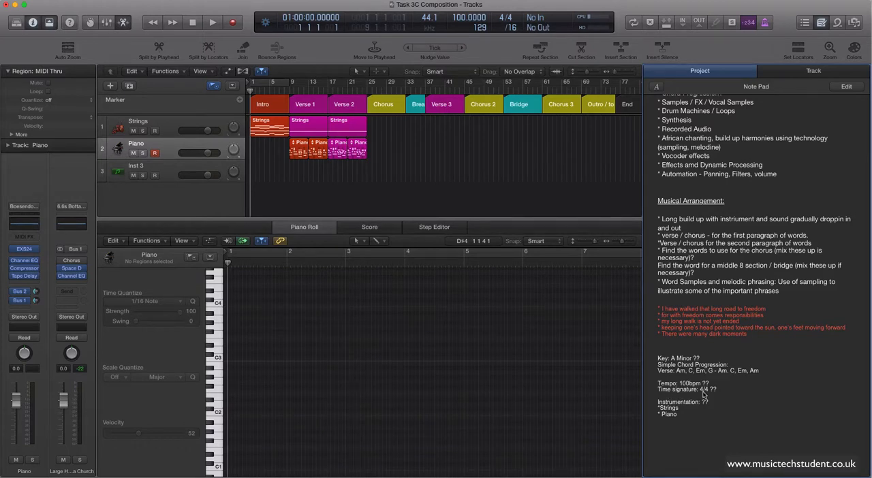
{"action": "mouse_move", "coordinate": [729, 400]}
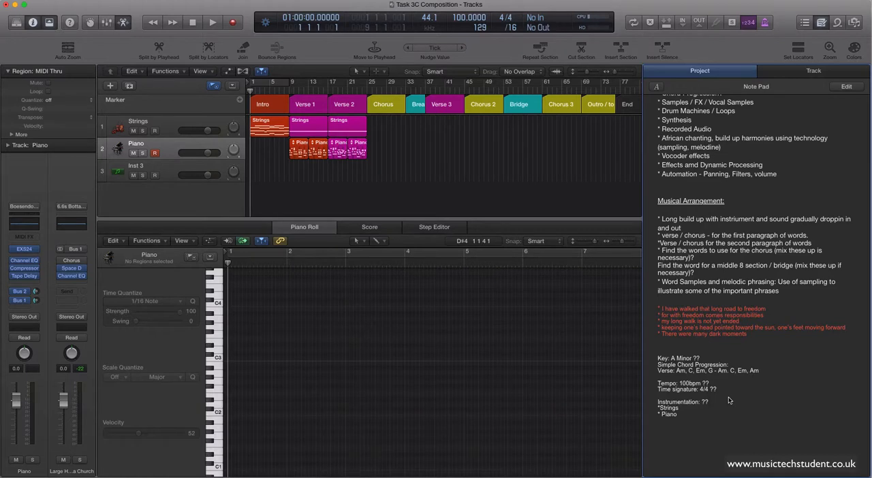
{"action": "mouse_move", "coordinate": [714, 399]}
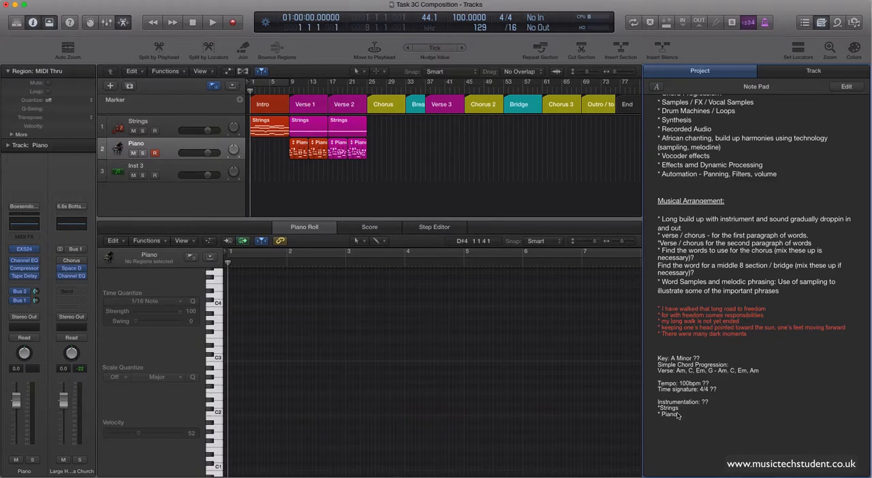
{"action": "mouse_move", "coordinate": [722, 402]}
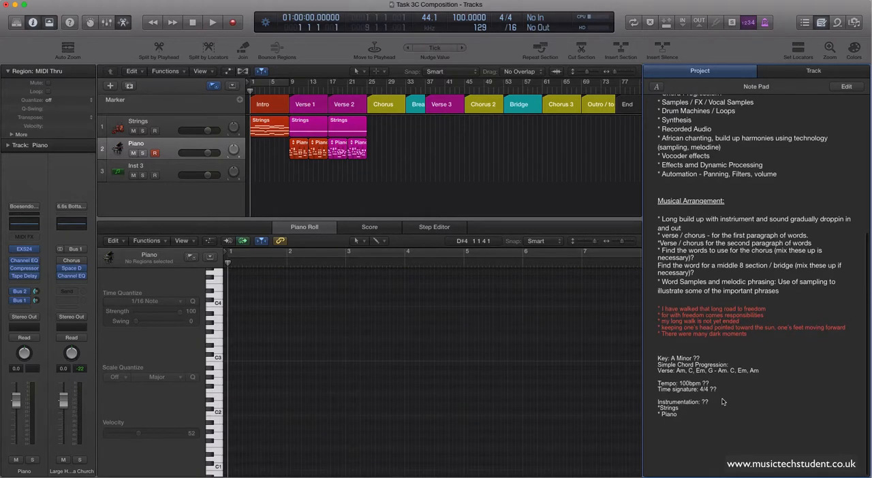
{"action": "scroll", "scroll_direction": "up", "scroll_amount": 3}
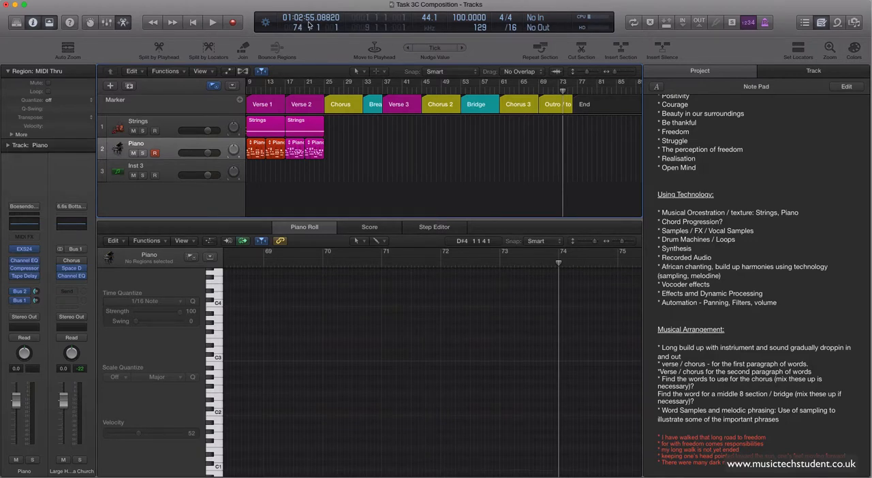
{"action": "mouse_move", "coordinate": [302, 26]}
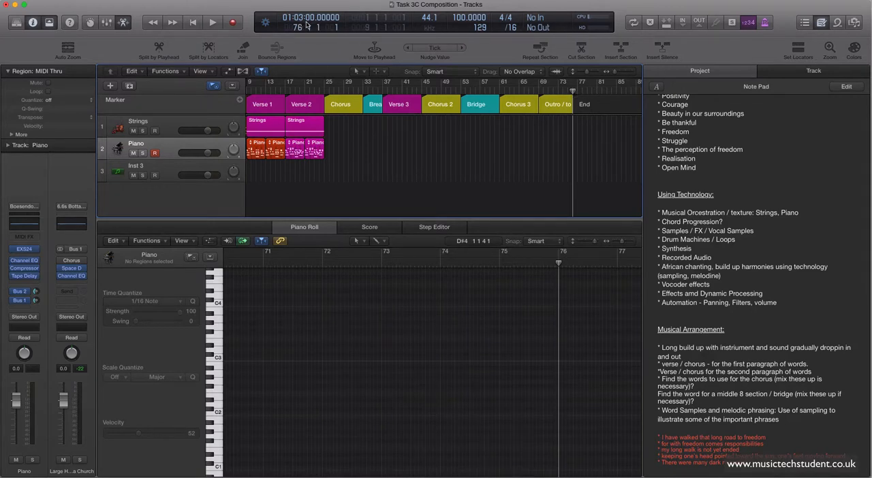
{"action": "mouse_move", "coordinate": [311, 17]}
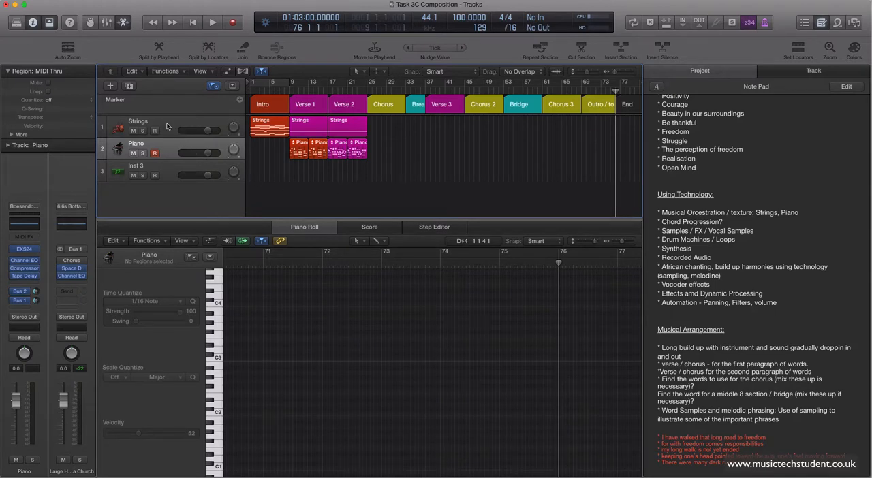
{"action": "mouse_move", "coordinate": [166, 129]}
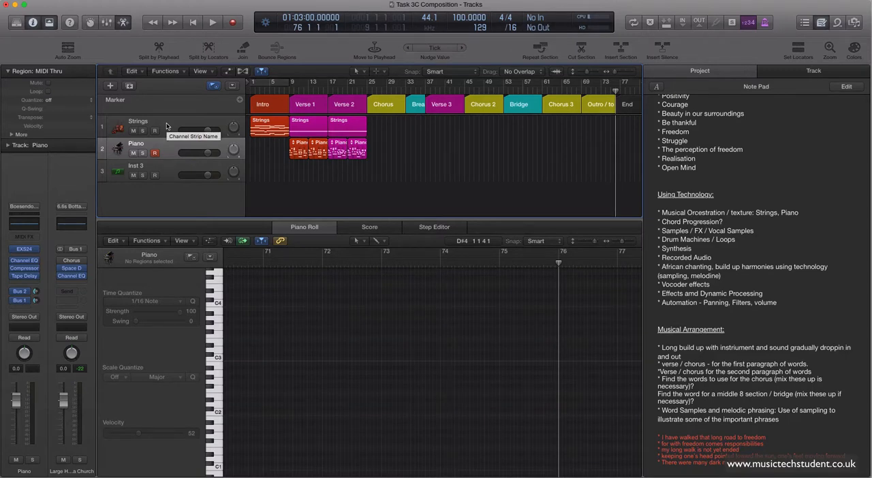
Step: Select the Strings track, hide the notes panel and play back the strings chords full-width
{"action": "left_click", "coordinate": [138, 119]}
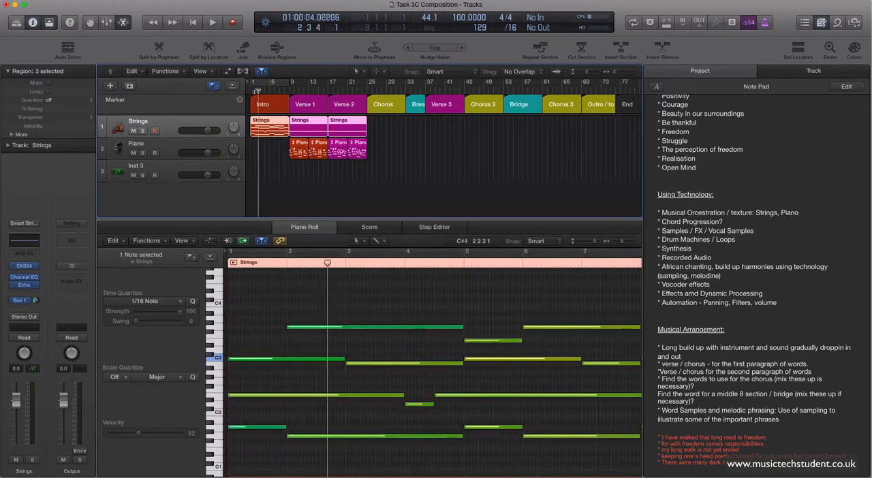
{"action": "left_click", "coordinate": [192, 21]}
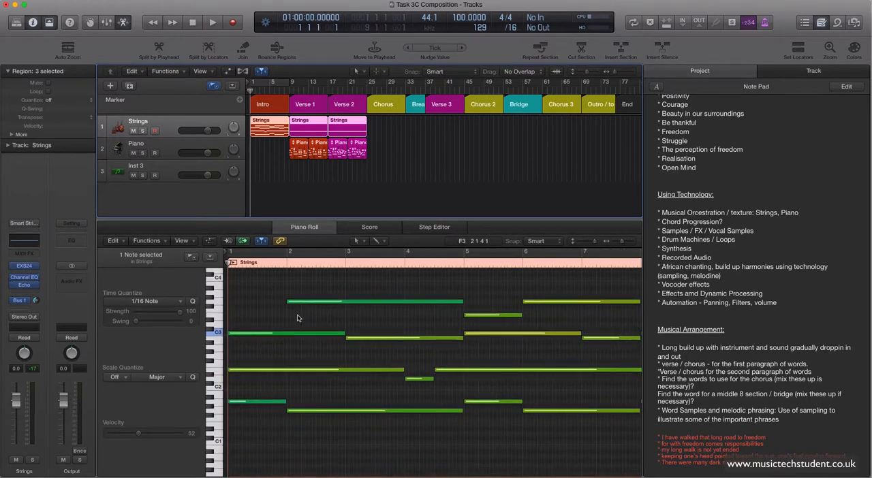
{"action": "mouse_move", "coordinate": [311, 373]}
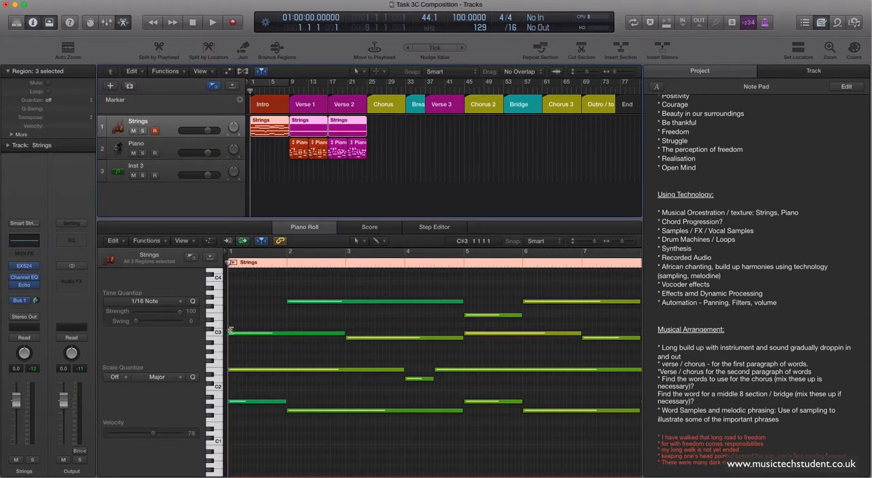
{"action": "mouse_move", "coordinate": [231, 389]}
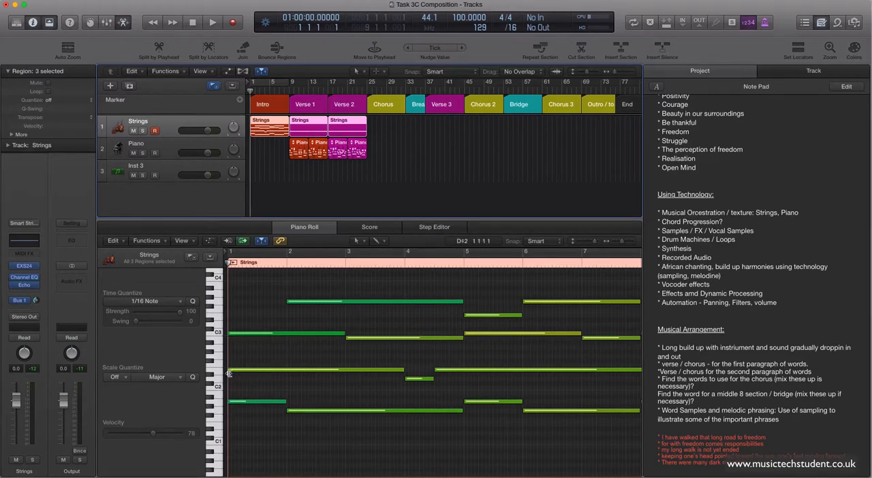
{"action": "mouse_move", "coordinate": [223, 360]}
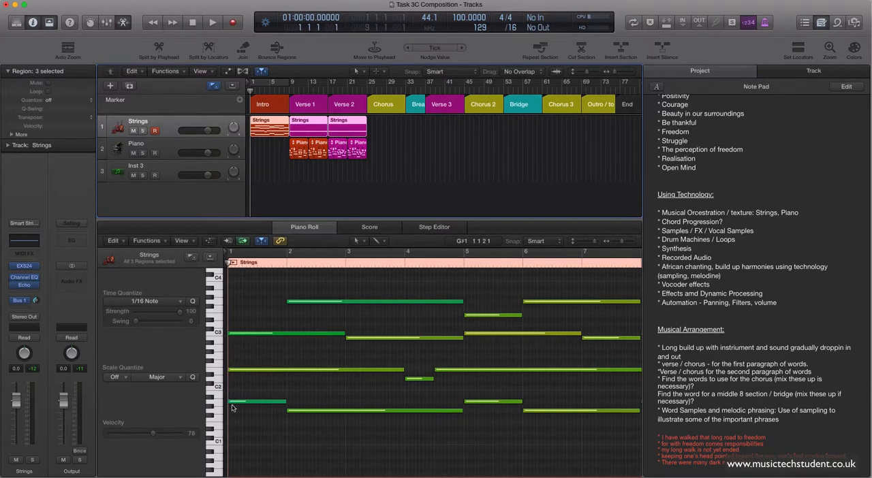
{"action": "mouse_move", "coordinate": [226, 340]}
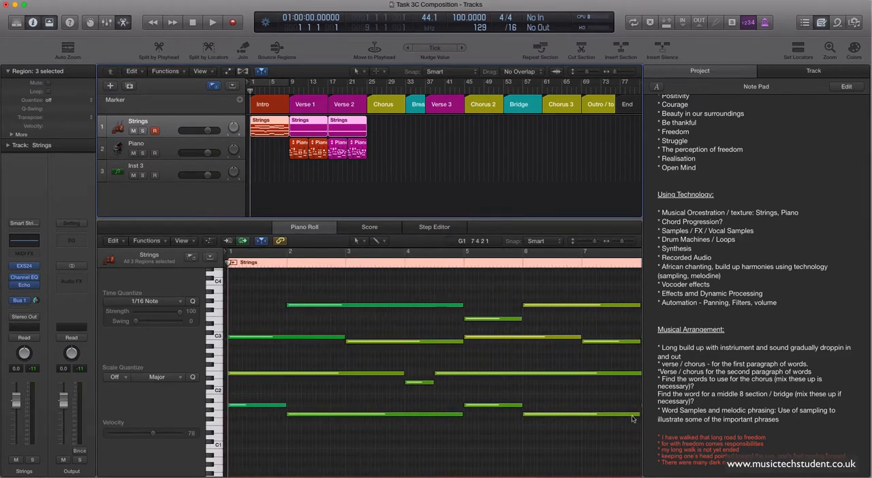
{"action": "scroll", "scroll_direction": "down", "scroll_amount": 3}
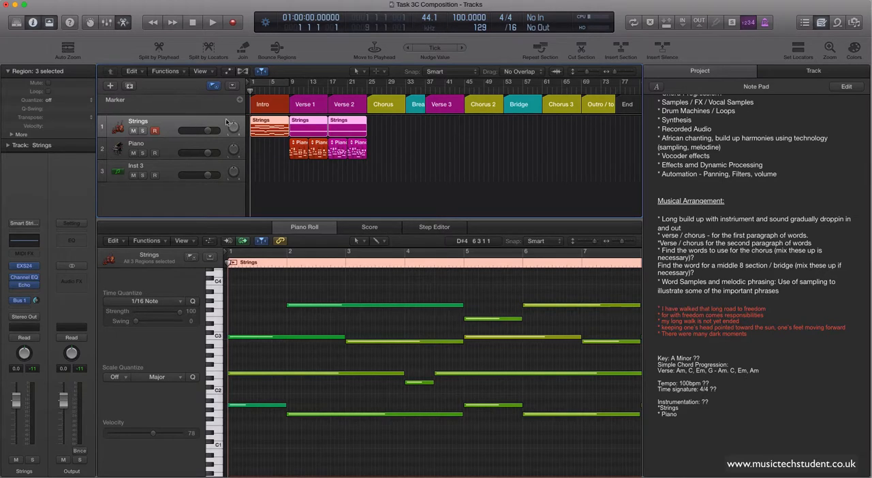
{"action": "left_click", "coordinate": [293, 273]}
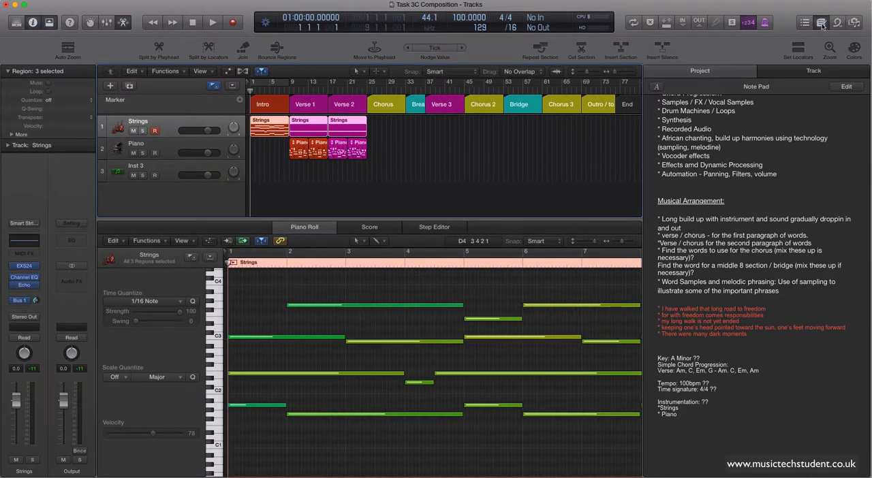
{"action": "left_click", "coordinate": [212, 22]}
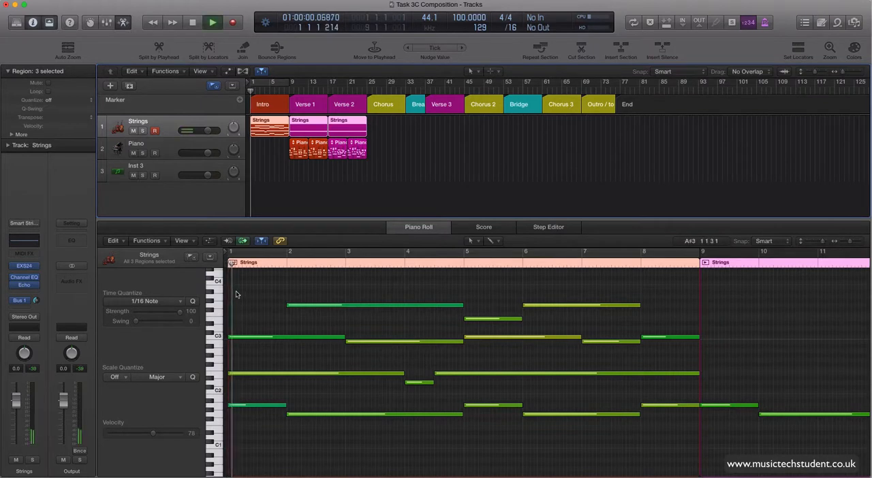
{"action": "left_click", "coordinate": [212, 22]}
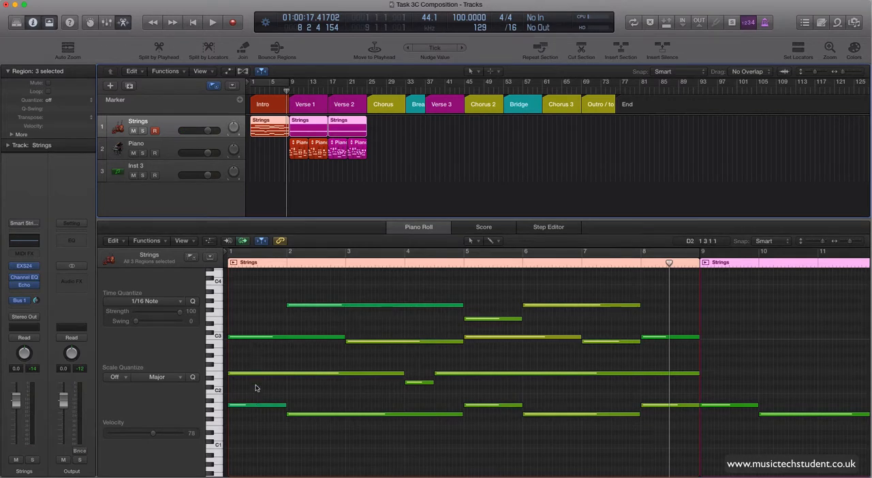
{"action": "mouse_move", "coordinate": [252, 316]}
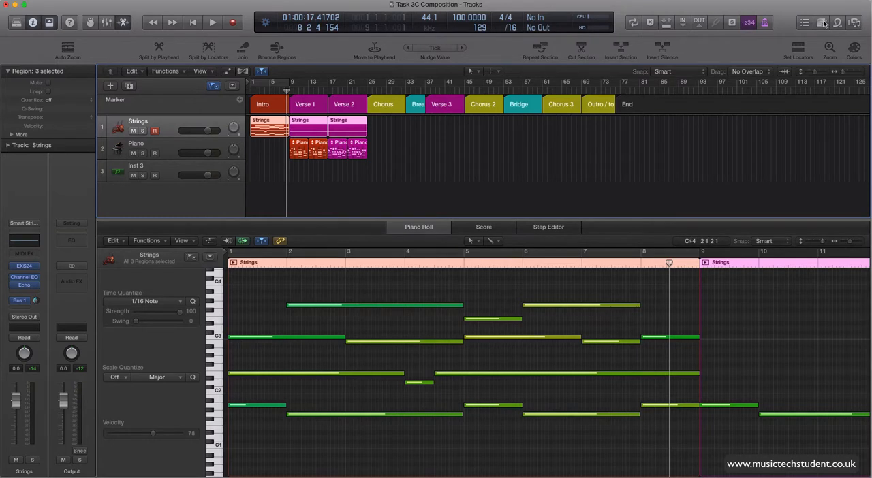
Step: Show the arrangement notes again beside the later strings chord regions
{"action": "left_click", "coordinate": [804, 22]}
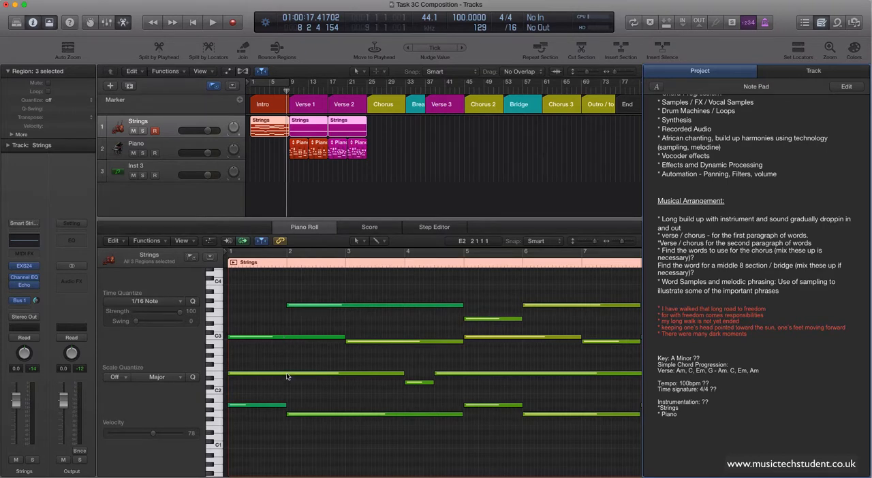
{"action": "mouse_move", "coordinate": [286, 376]}
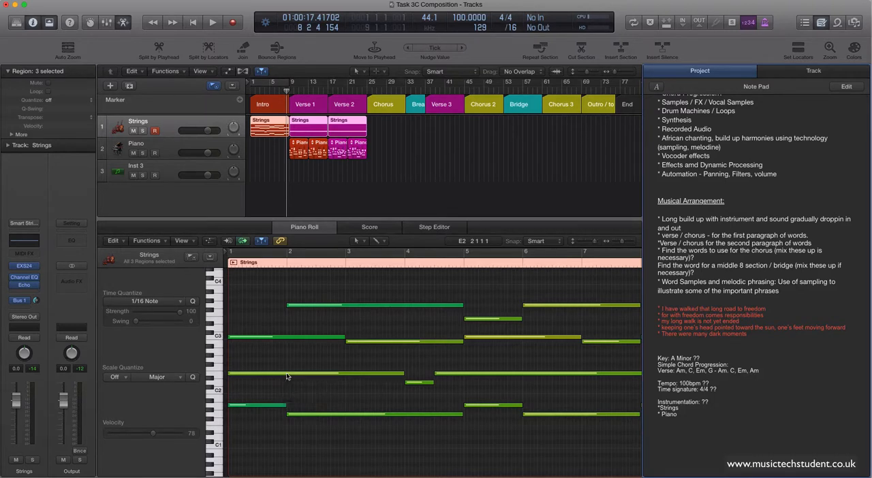
{"action": "mouse_move", "coordinate": [286, 376]}
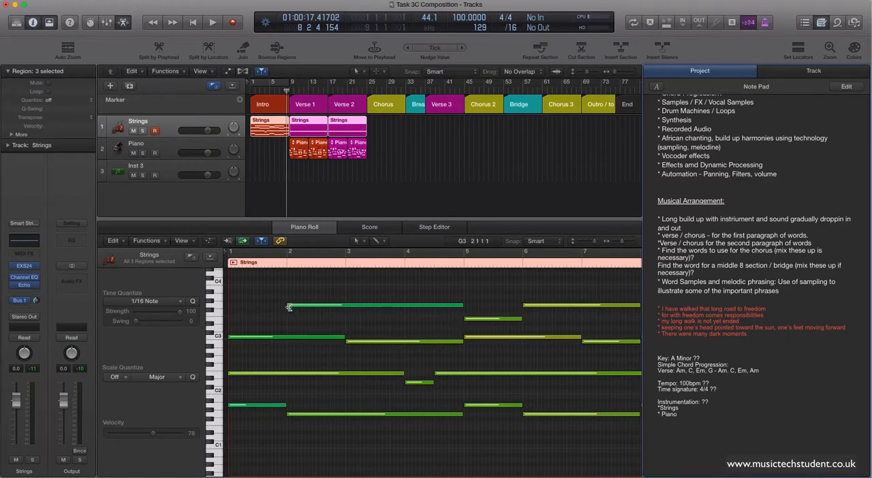
{"action": "mouse_move", "coordinate": [387, 311]}
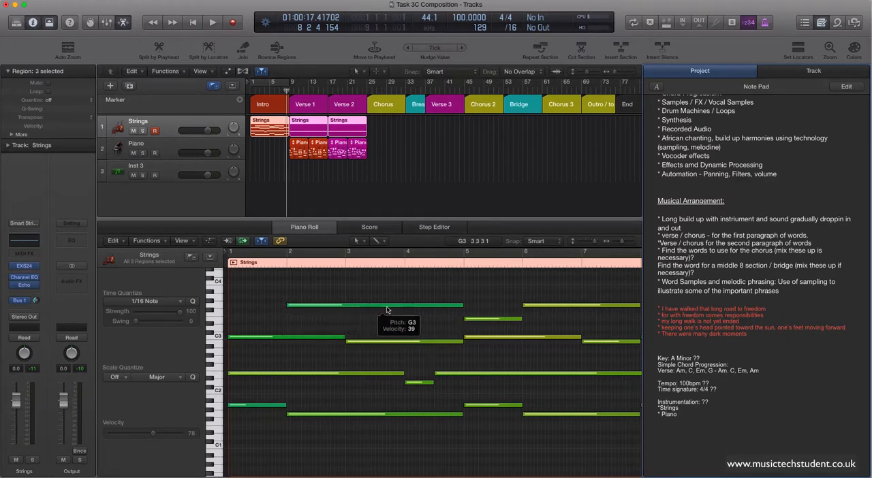
{"action": "mouse_move", "coordinate": [251, 324]}
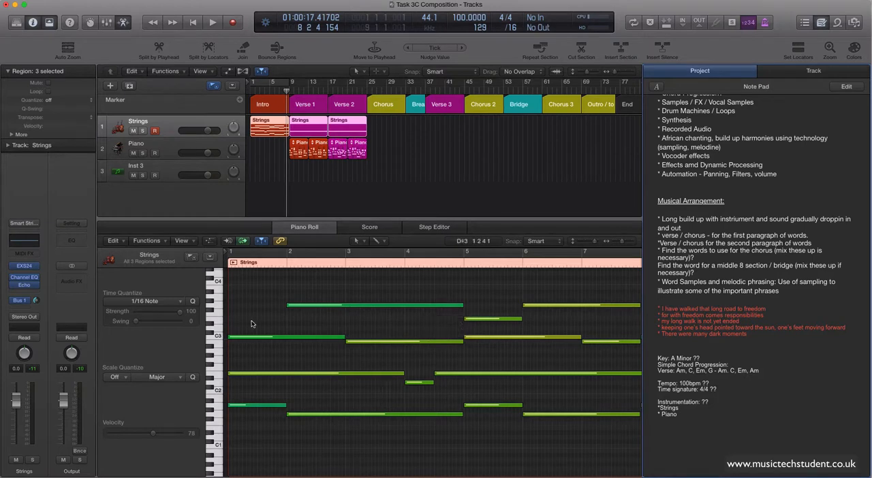
{"action": "mouse_move", "coordinate": [329, 366]}
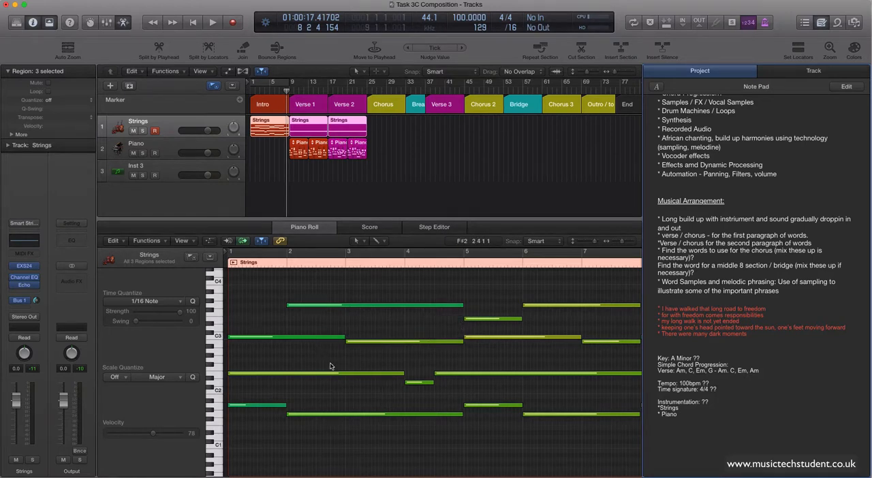
{"action": "mouse_move", "coordinate": [384, 305]}
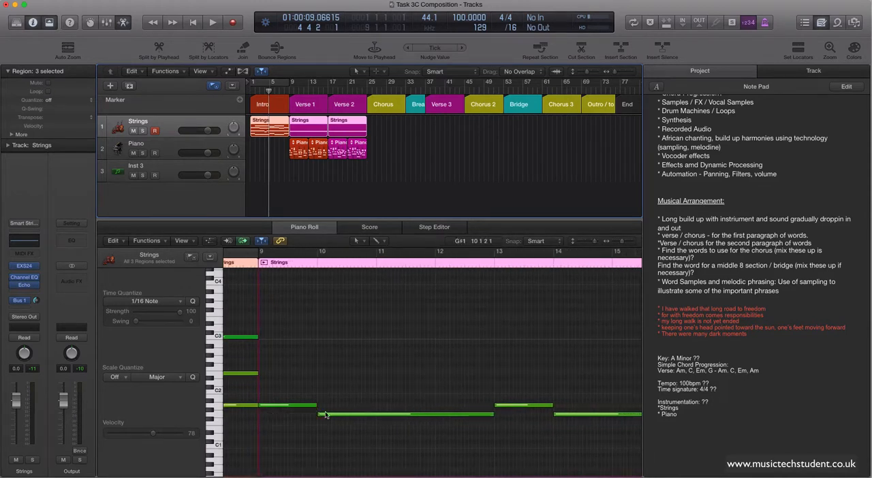
{"action": "mouse_move", "coordinate": [400, 420]}
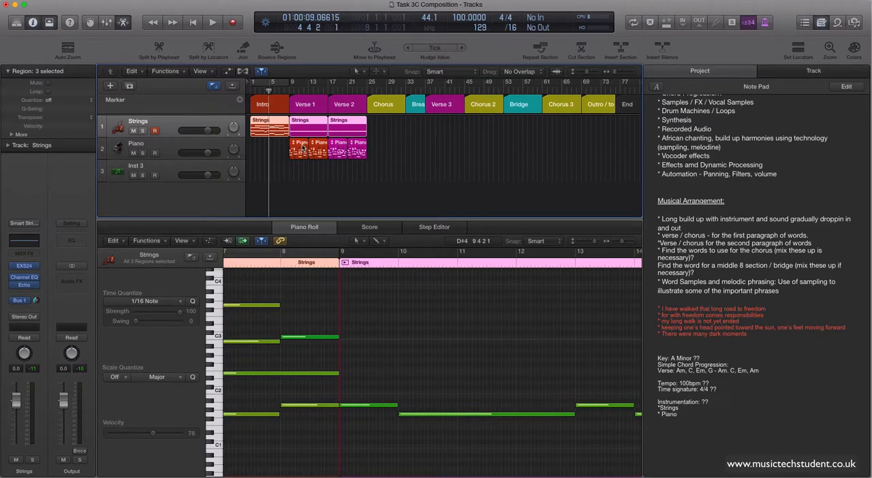
Step: Open a Piano region in the Piano Roll and play through its rhythmic pattern
{"action": "left_click", "coordinate": [313, 149]}
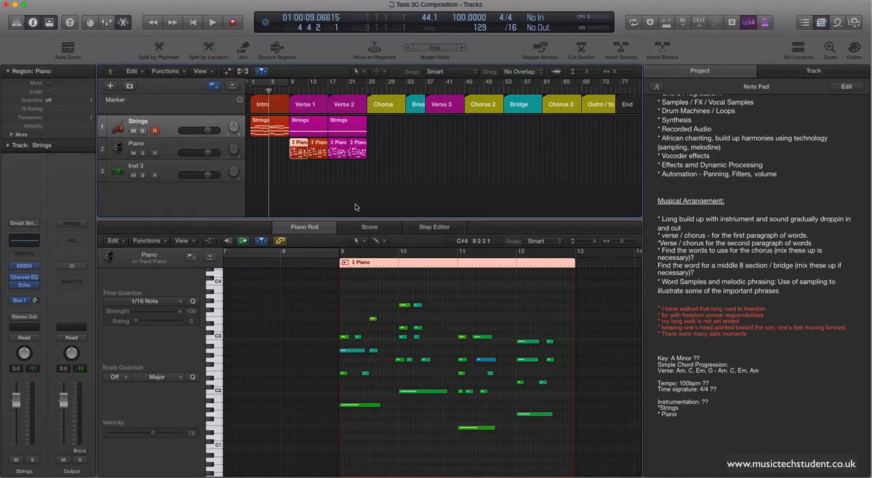
{"action": "mouse_move", "coordinate": [355, 218]}
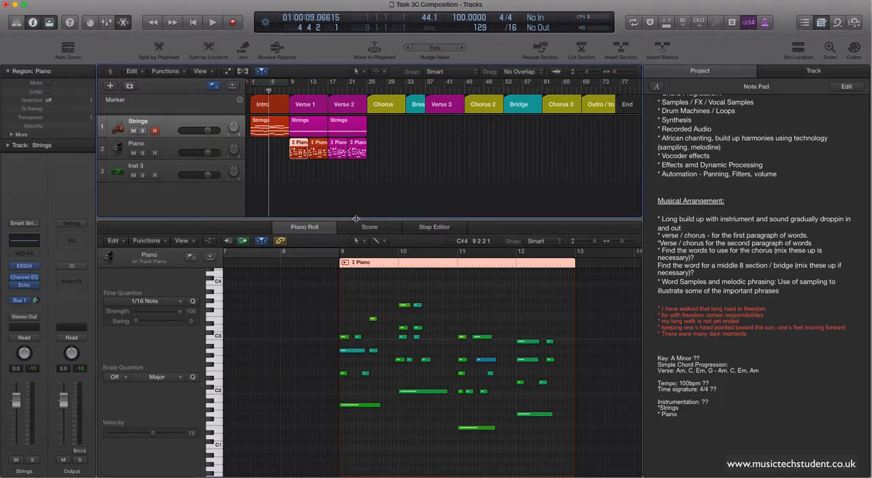
{"action": "left_click", "coordinate": [212, 21]}
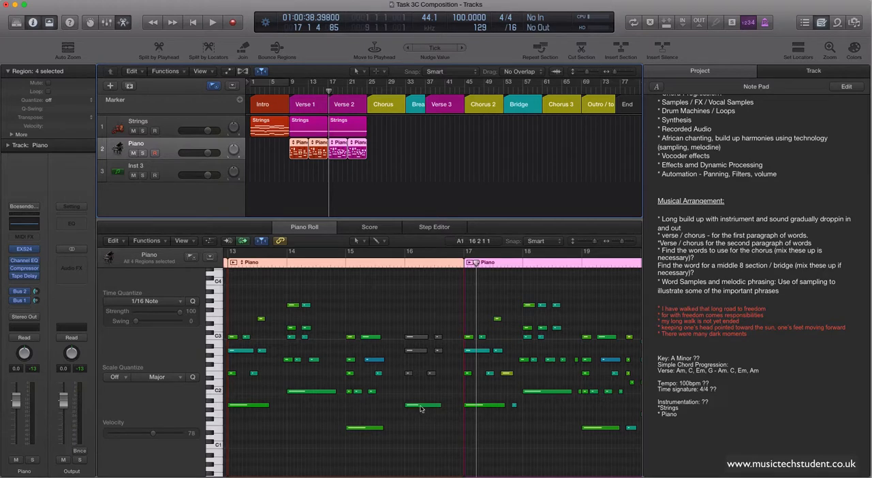
{"action": "mouse_move", "coordinate": [423, 406]}
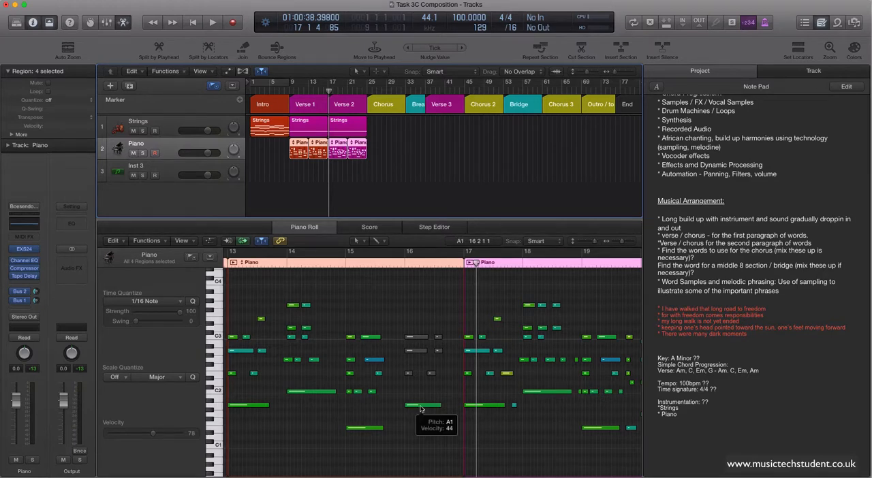